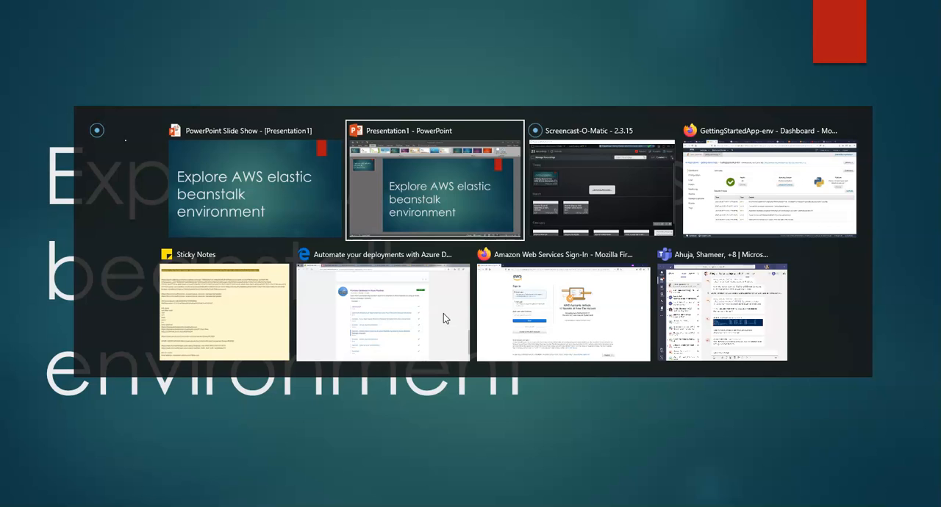
Switch to the Firefox window showing the GettingStartedApp-env dashboard.
click(767, 184)
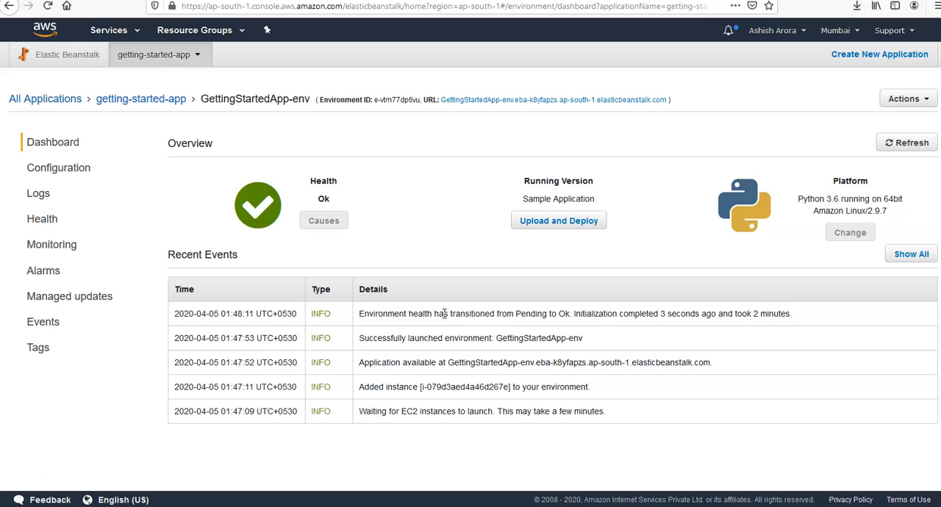
mouse_move(268, 230)
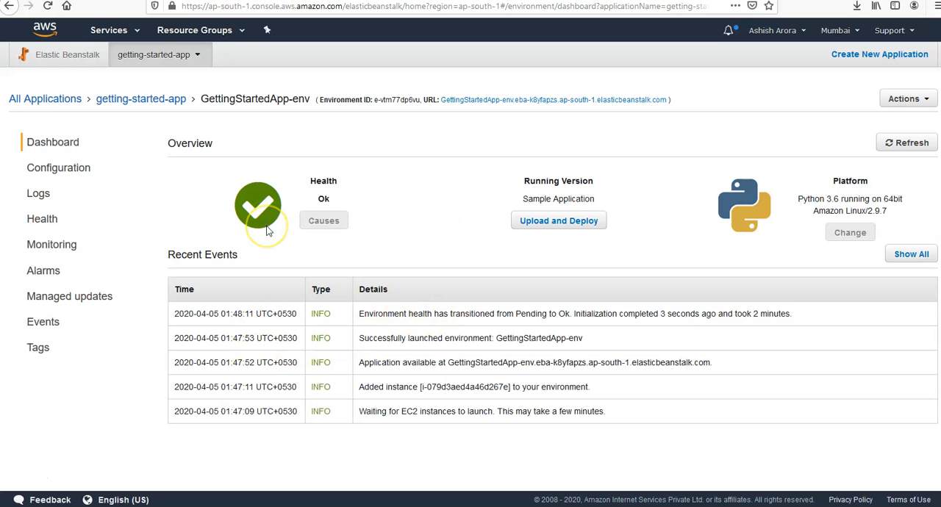
mouse_move(224, 115)
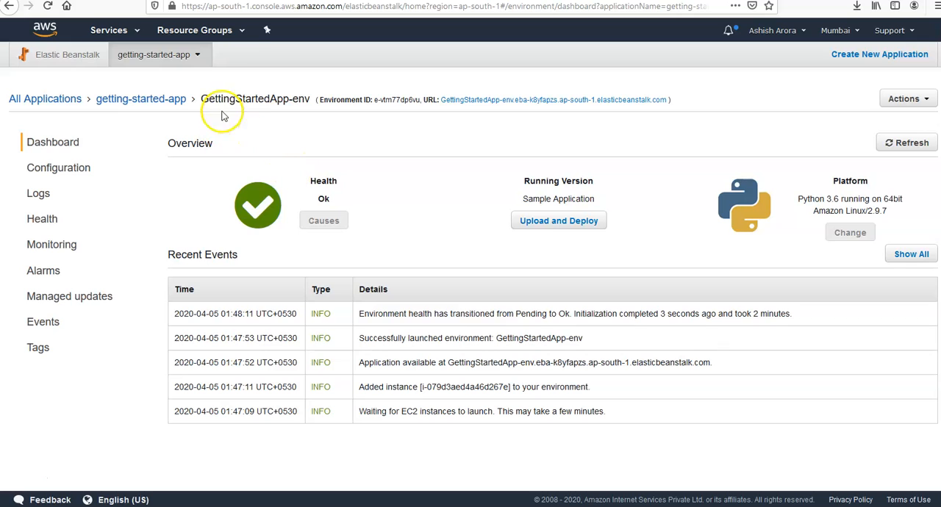
Open the getting-started-app overview from its breadcrumb link.
click(141, 98)
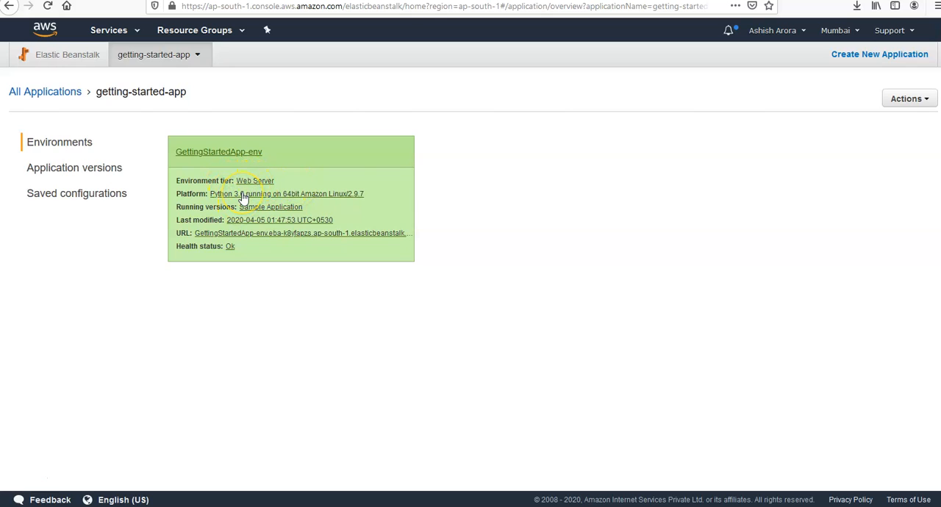
mouse_move(262, 210)
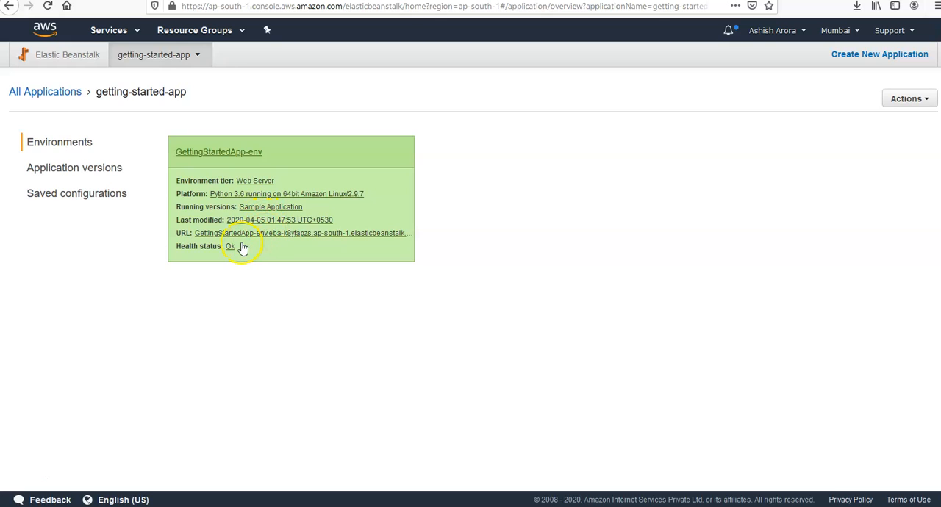
mouse_move(235, 154)
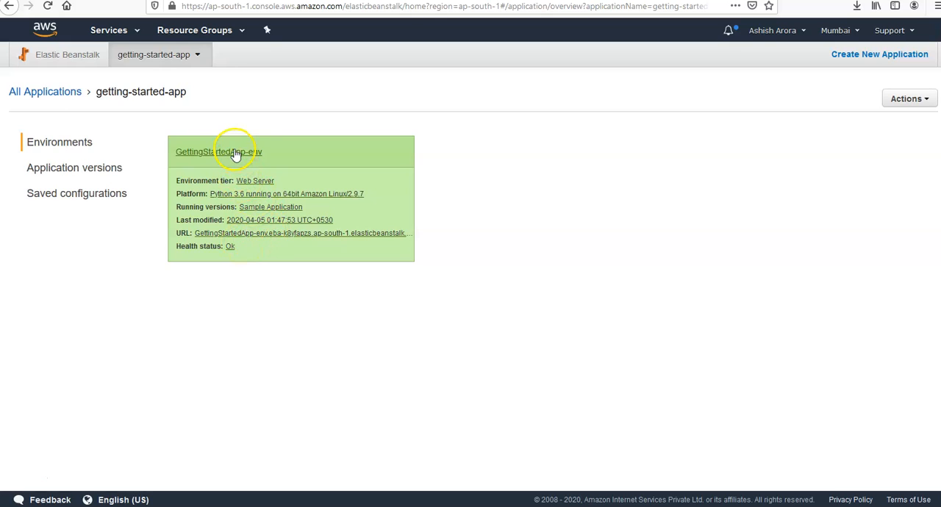
mouse_move(243, 158)
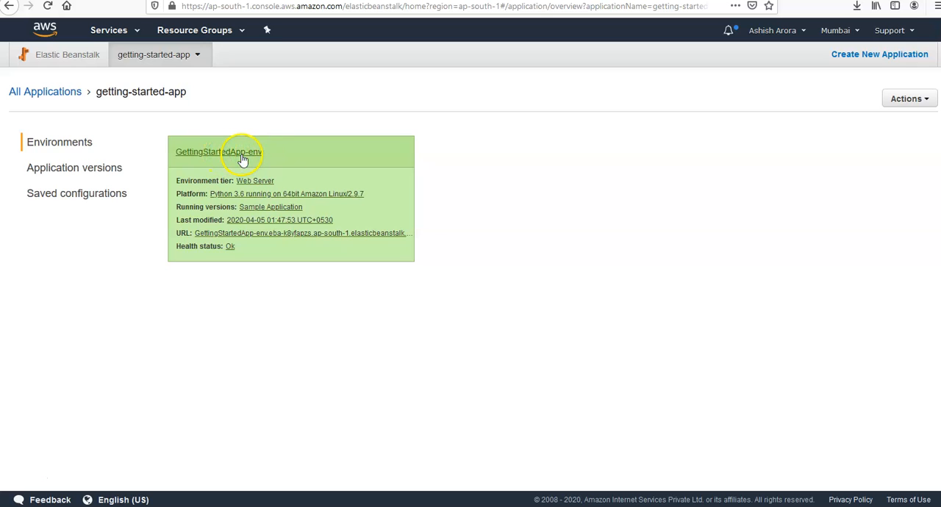
Open the GettingStartedApp-env dashboard from its environment card.
click(219, 151)
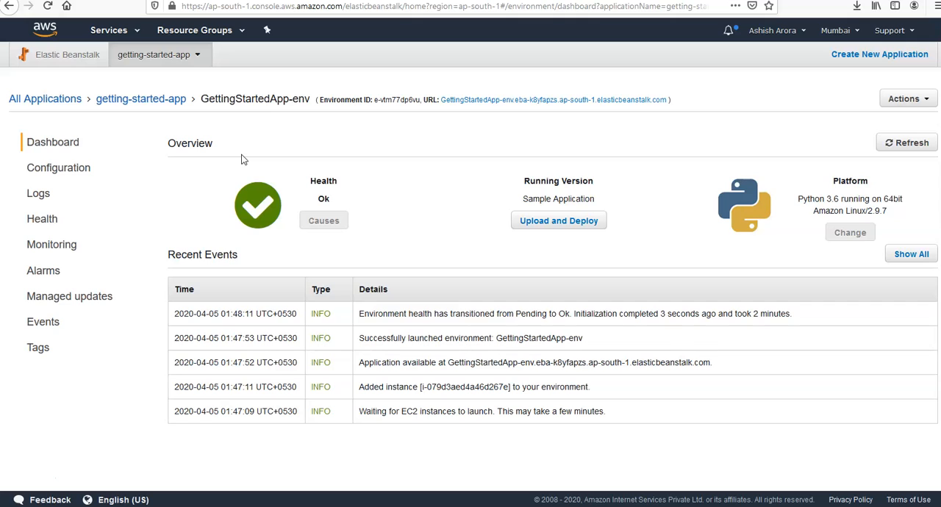
mouse_move(356, 194)
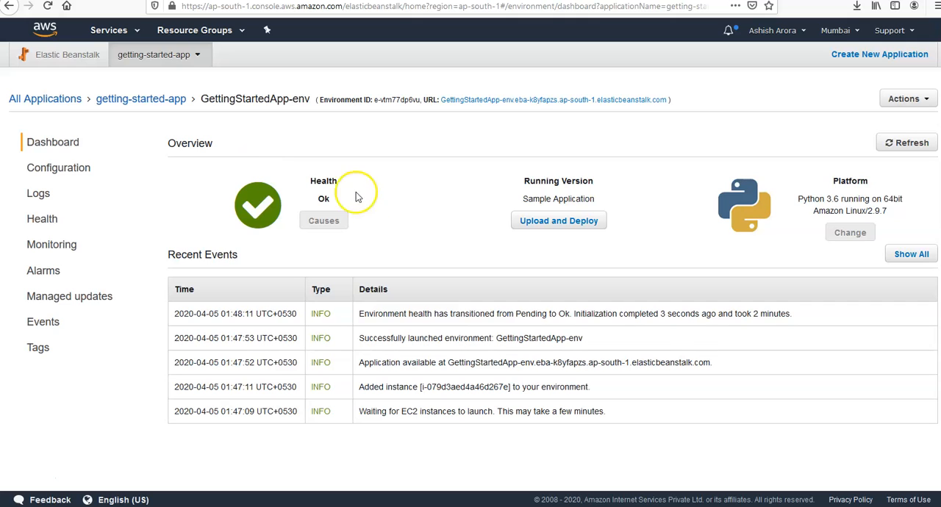
mouse_move(577, 220)
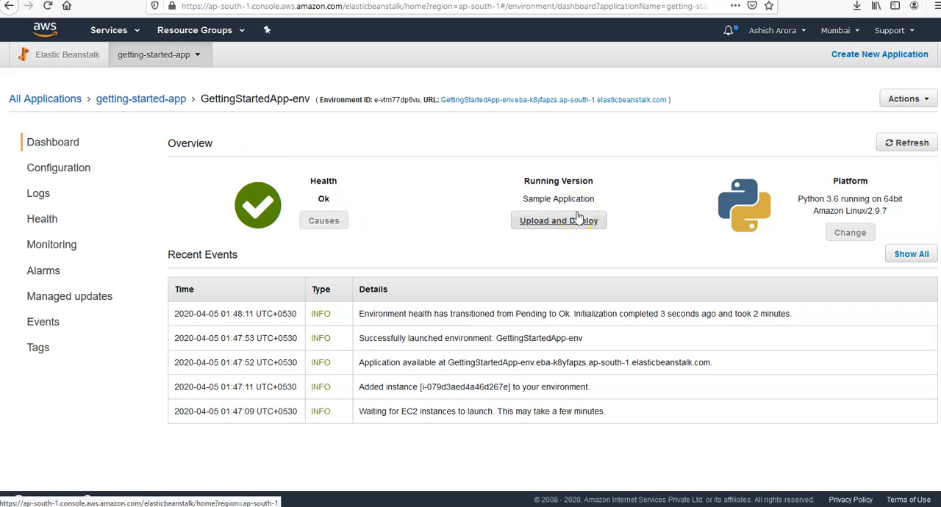
mouse_move(348, 262)
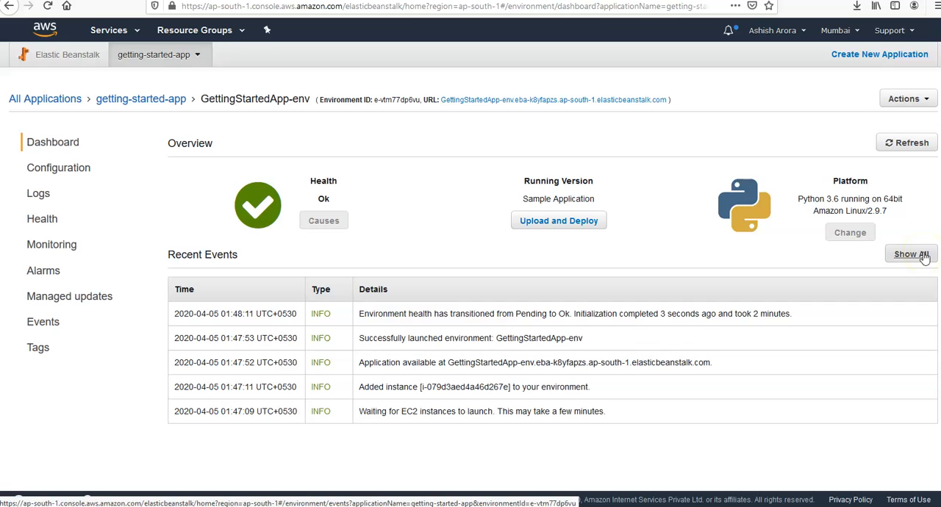
Show the Actions menu with restart, rebuild and terminate options.
click(915, 97)
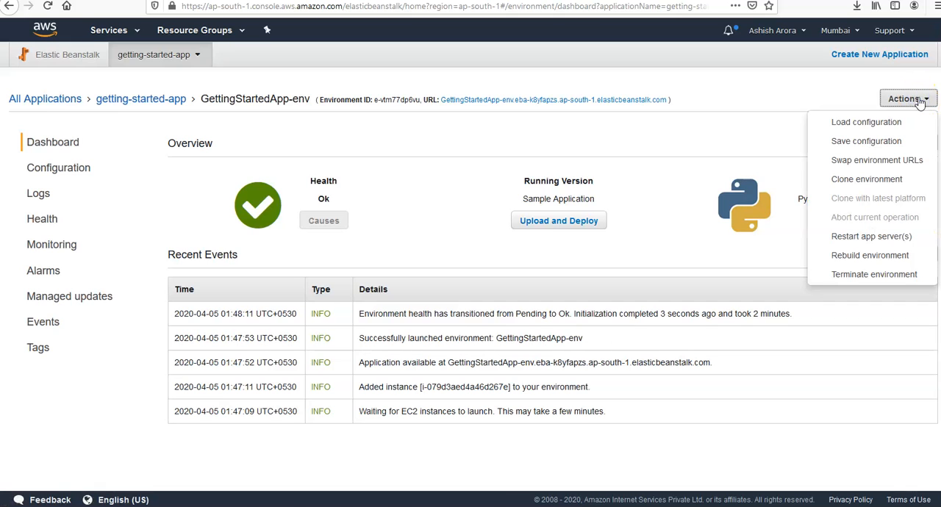
mouse_move(866, 141)
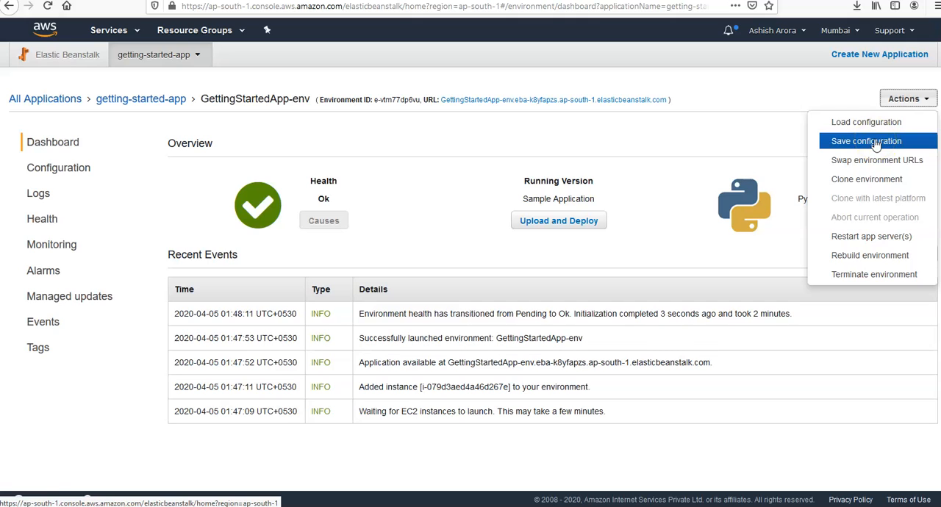
mouse_move(877, 159)
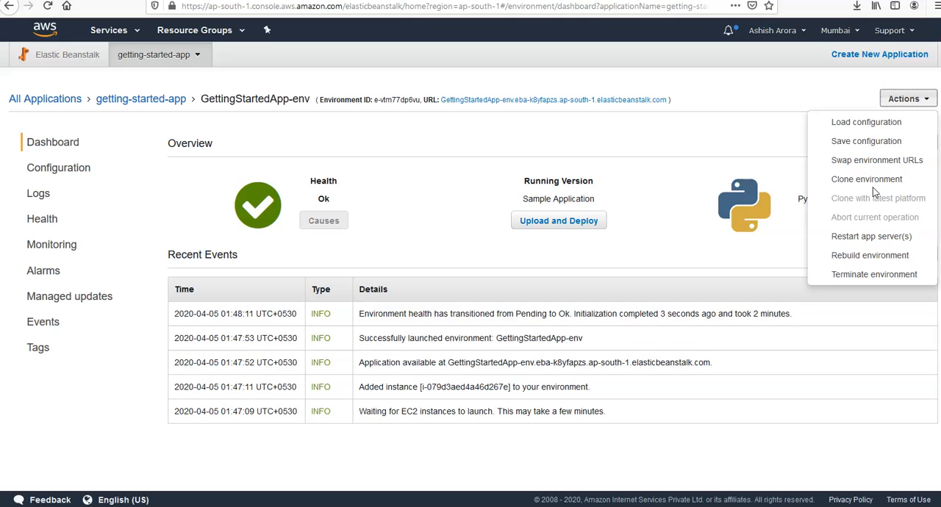
mouse_move(870, 236)
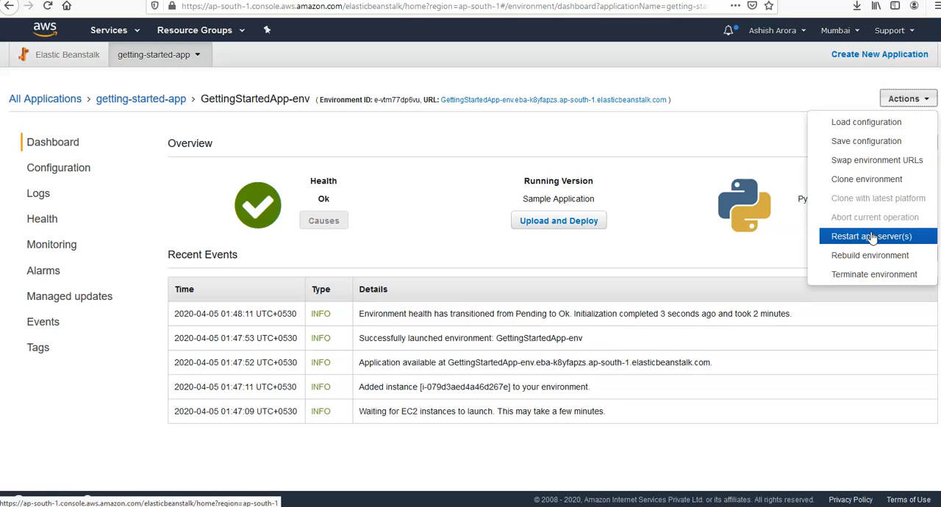
mouse_move(558, 213)
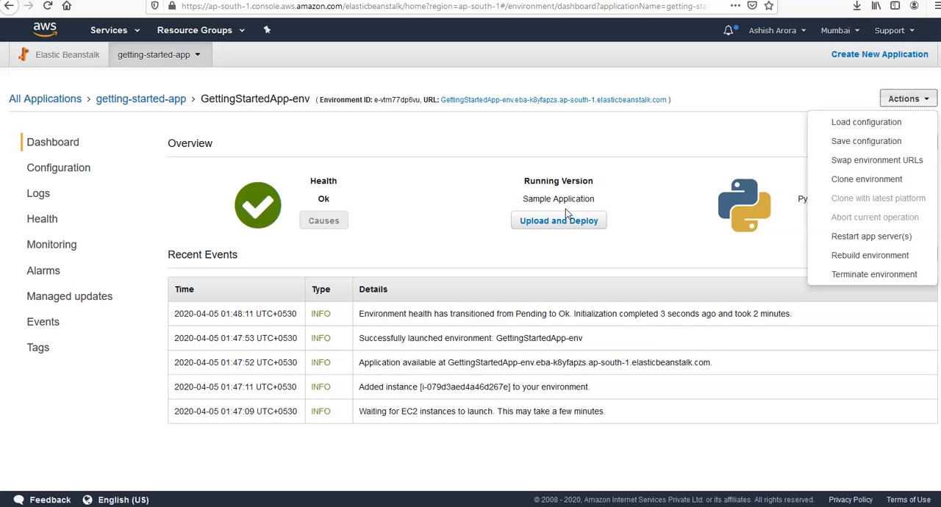
mouse_move(528, 100)
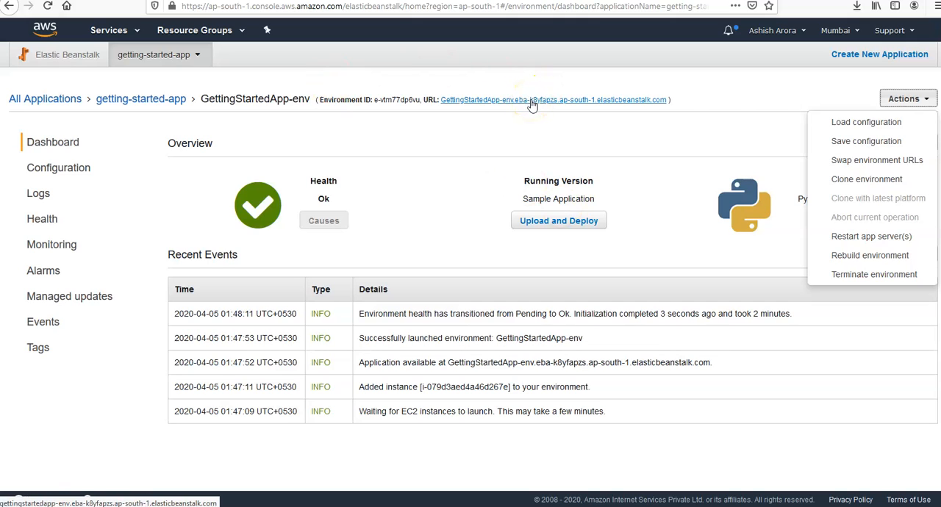
mouse_move(77, 167)
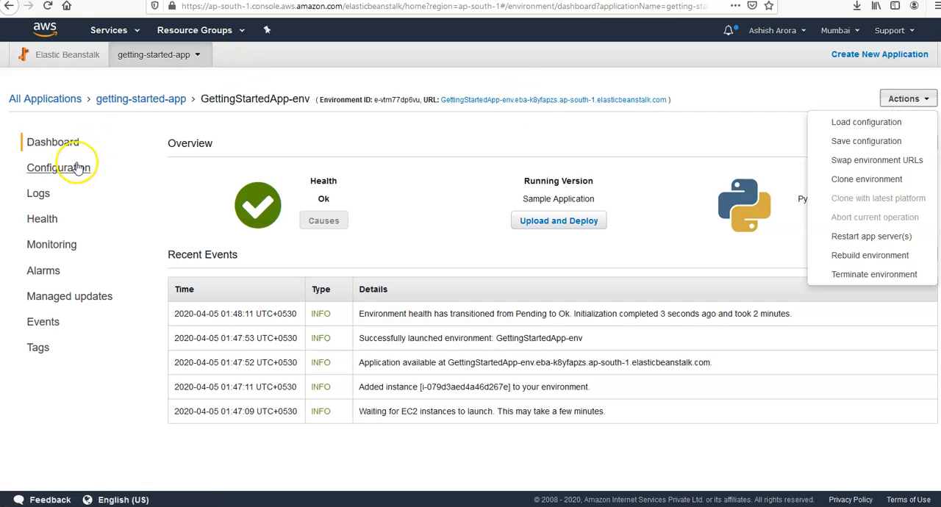
Open Configuration to list software, instances and capacity settings.
click(58, 168)
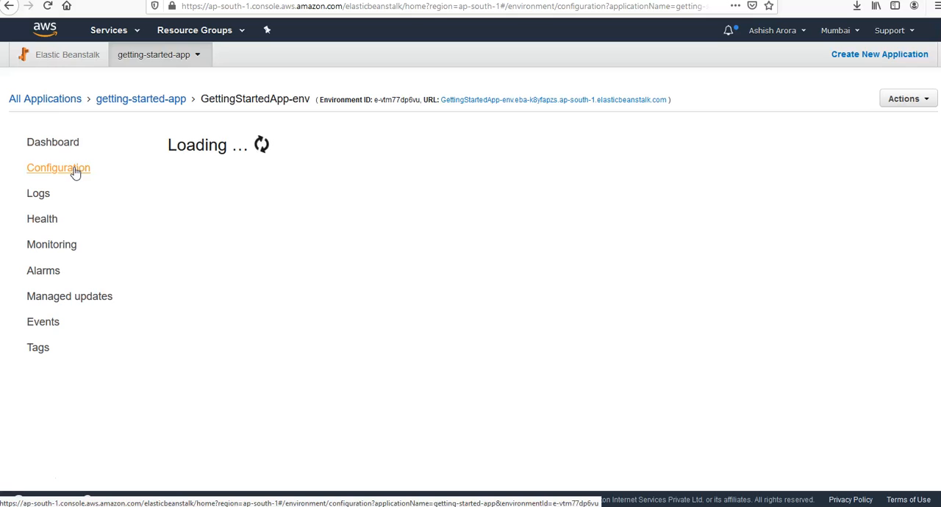
click(58, 167)
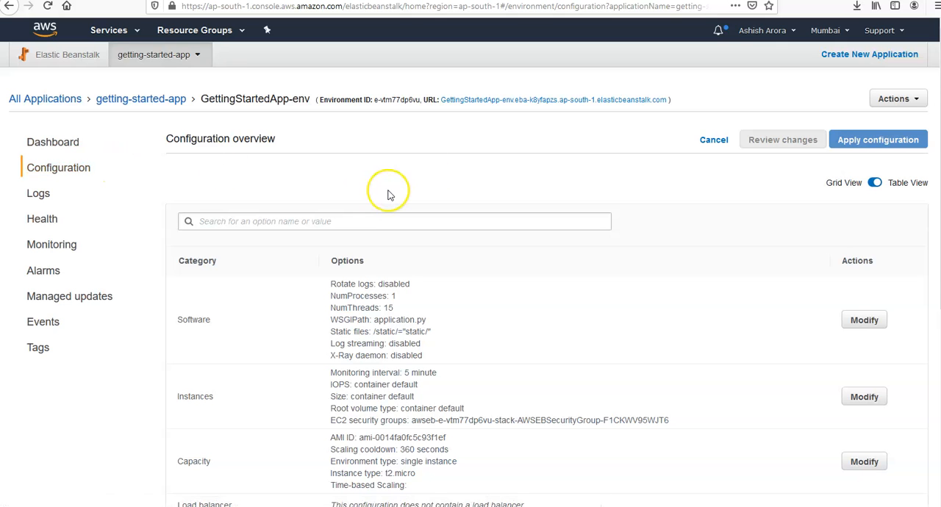
scroll(down, 3)
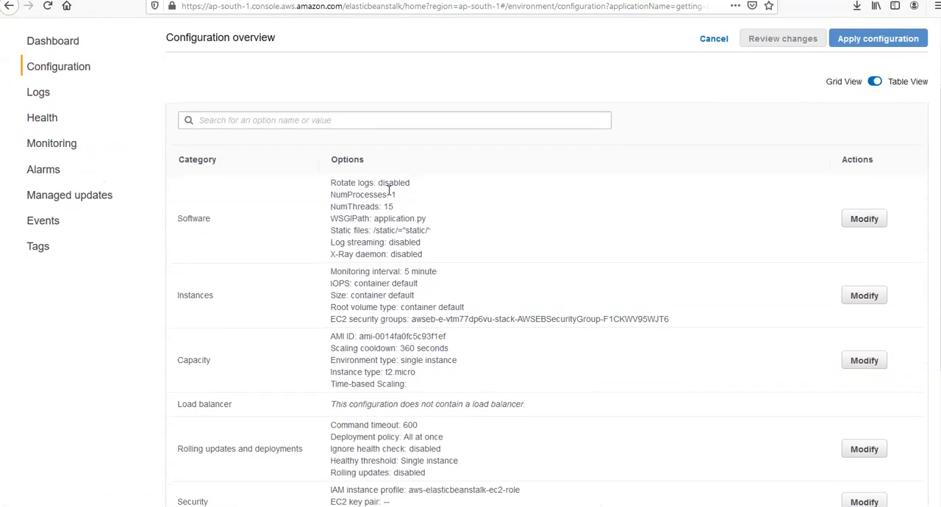
scroll(down, 3)
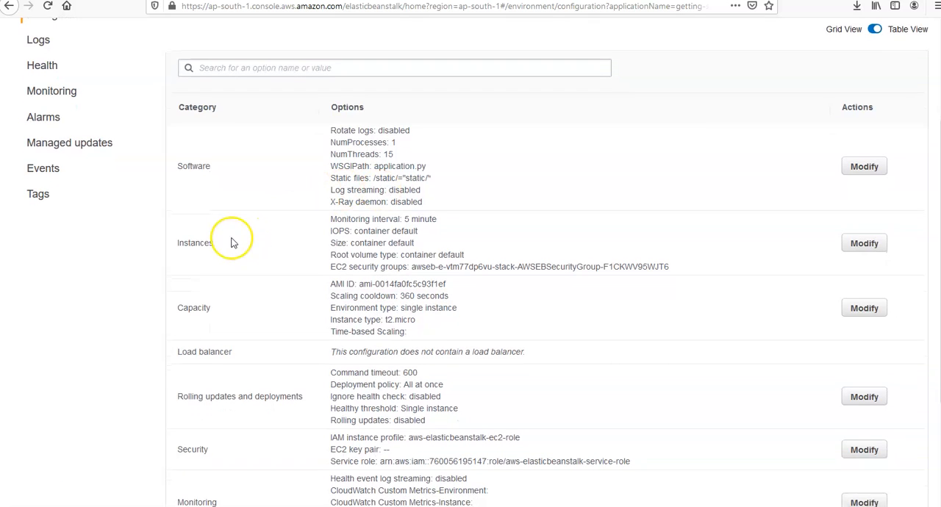
mouse_move(212, 310)
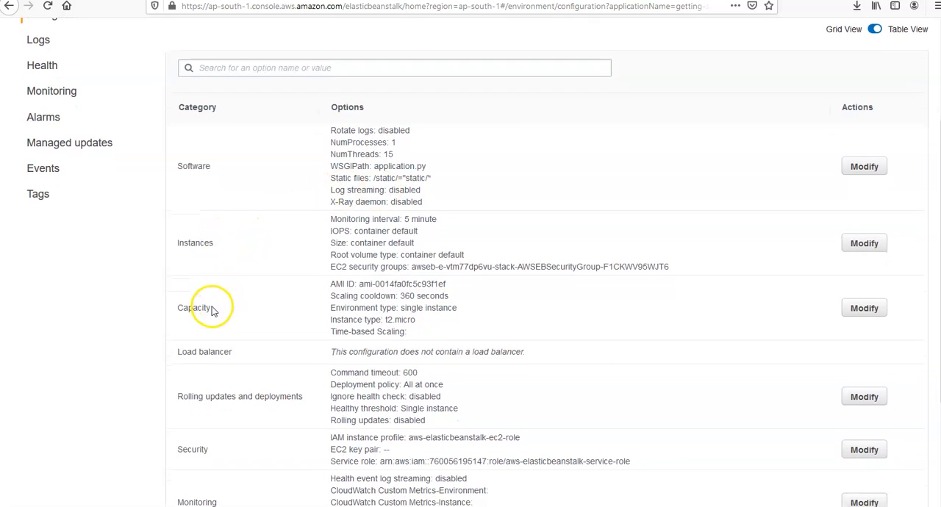
mouse_move(248, 347)
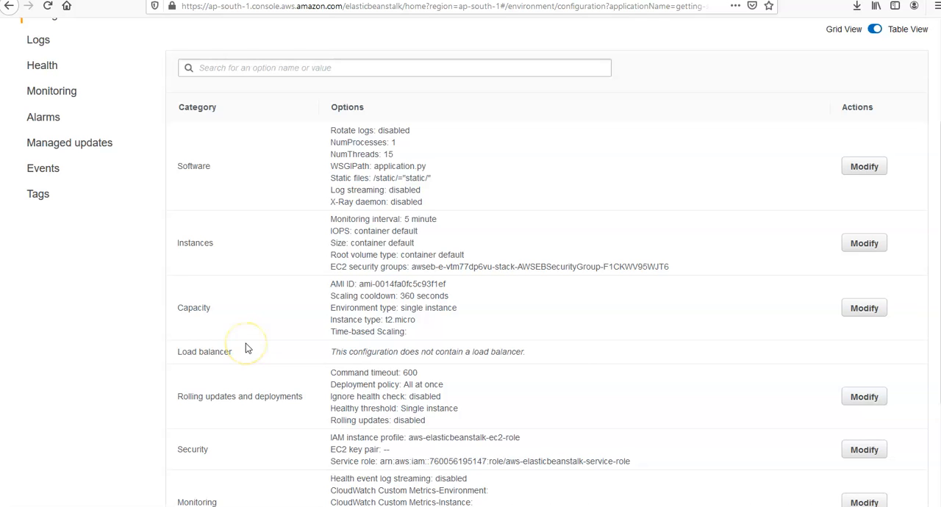
scroll(down, 3)
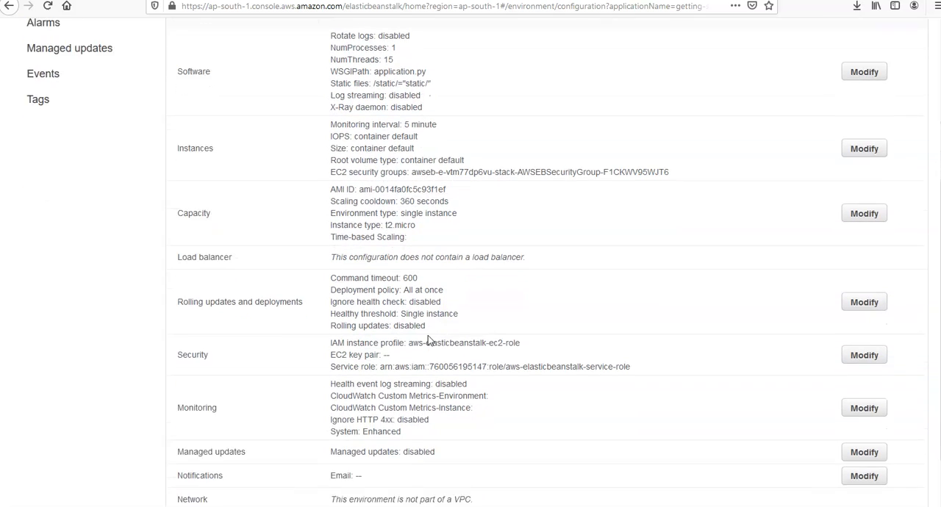
scroll(down, 3)
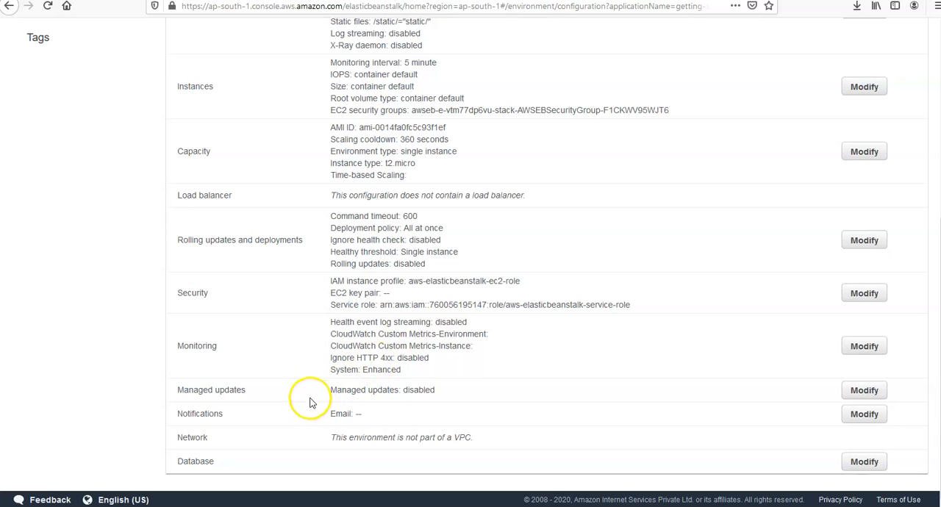
mouse_move(864, 391)
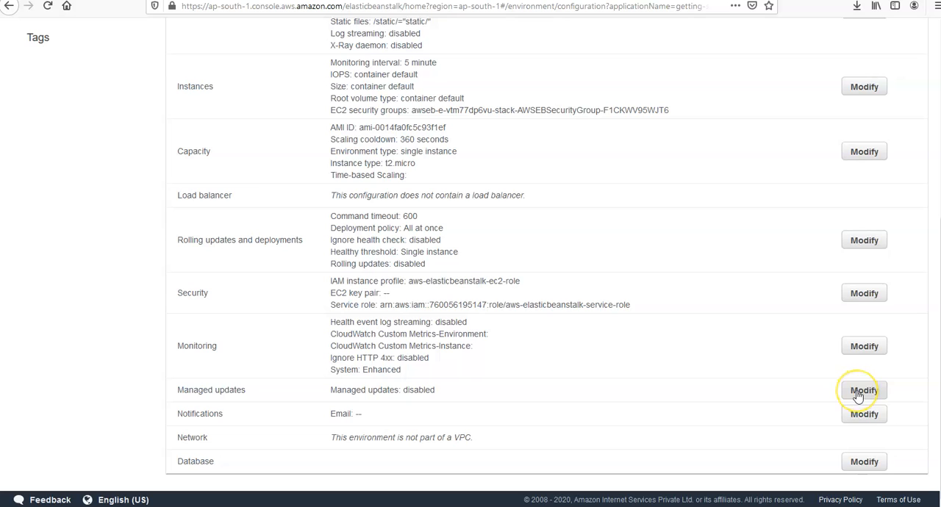
mouse_move(599, 373)
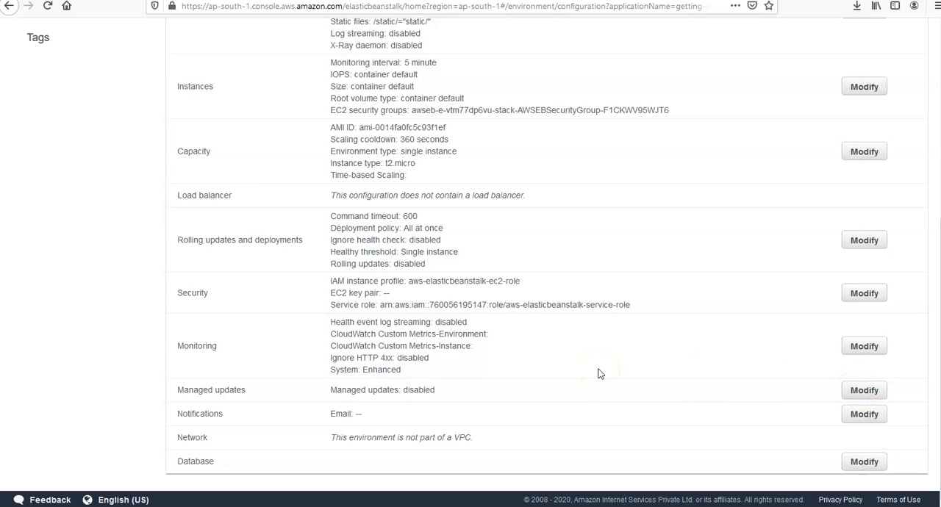
mouse_move(371, 430)
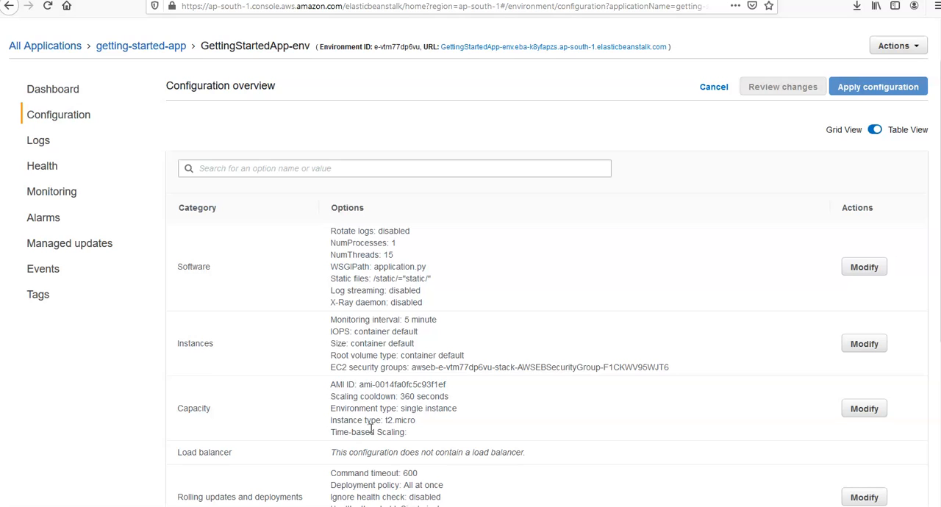
mouse_move(552, 292)
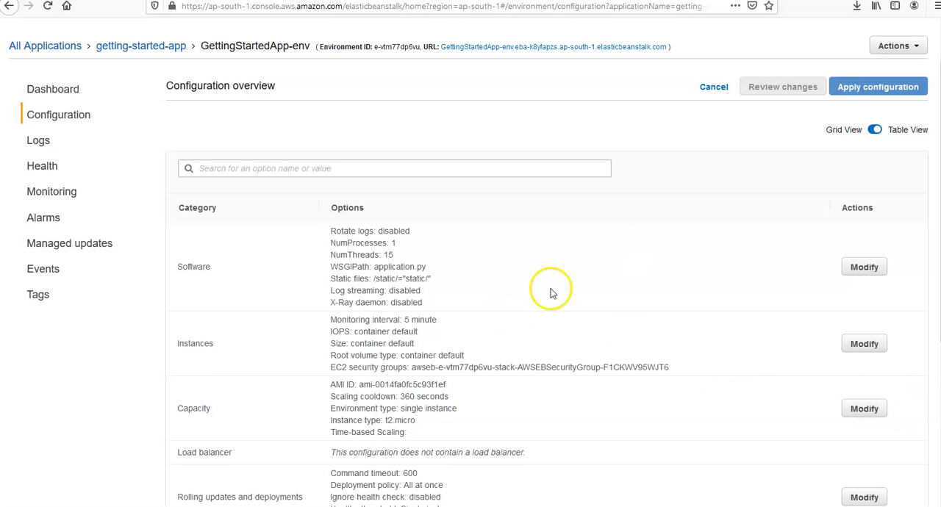
mouse_move(6, 161)
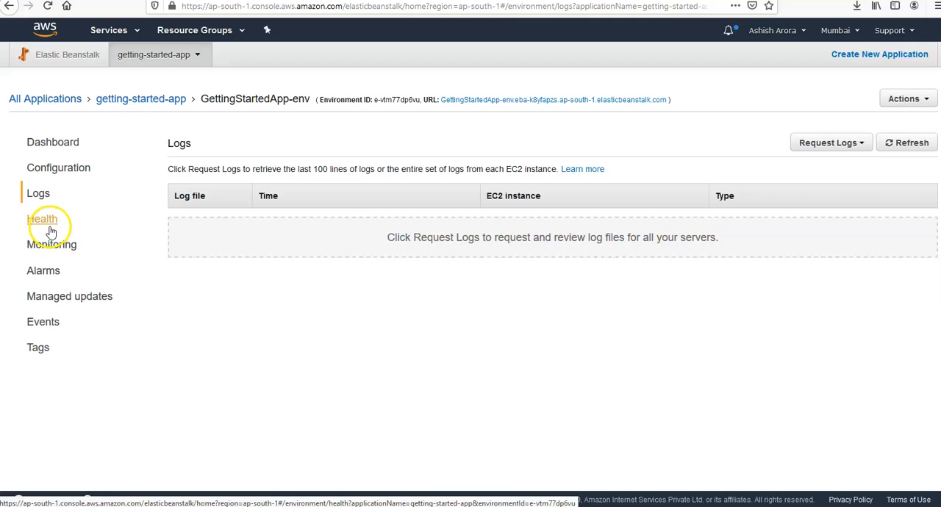
View the Health page's single t2.micro instance (Ok) and select its instance ID.
click(42, 218)
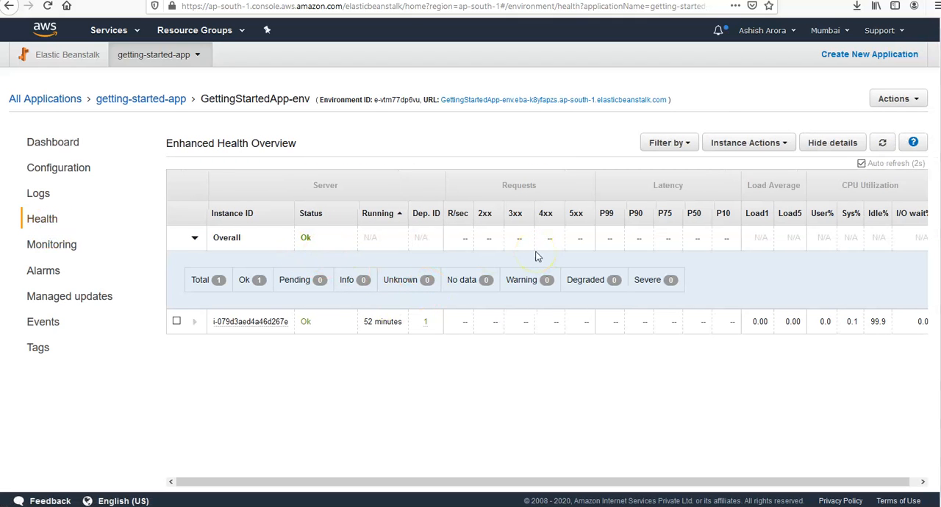
mouse_move(250, 325)
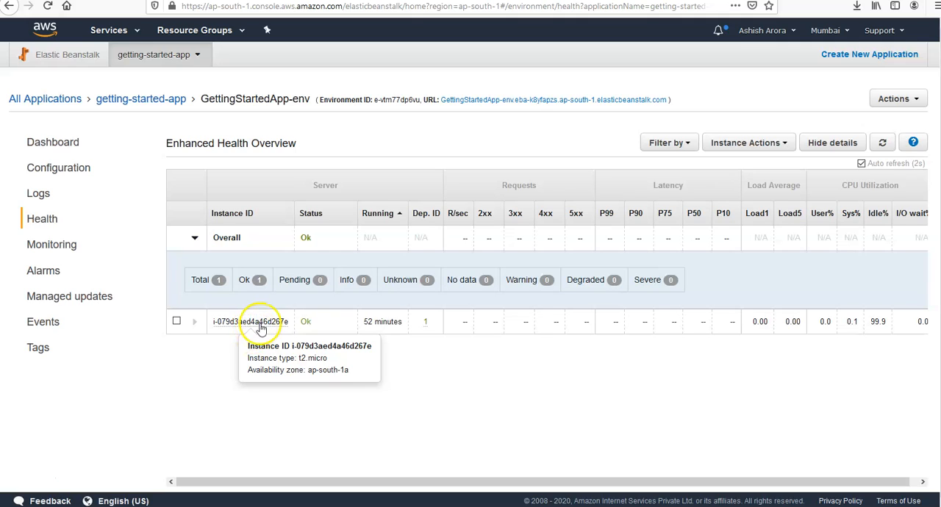
mouse_move(272, 357)
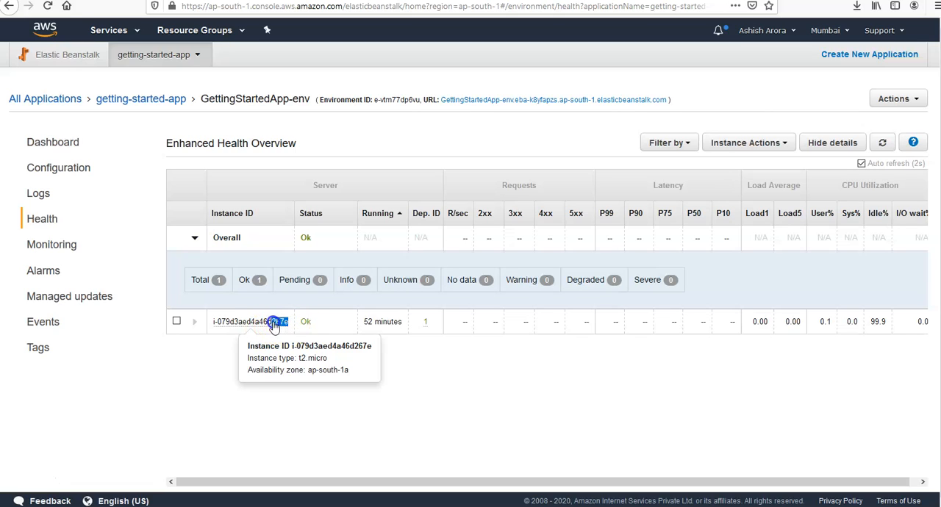
double_click(274, 321)
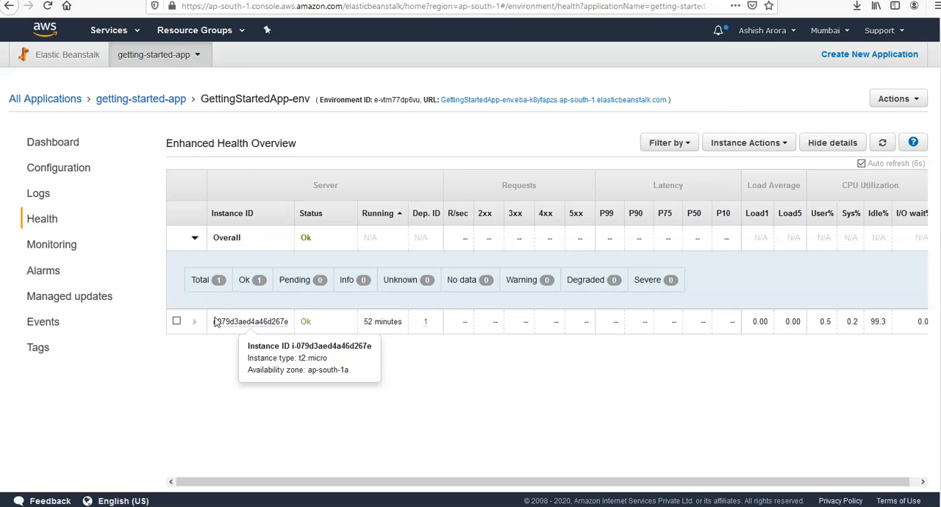
click(117, 30)
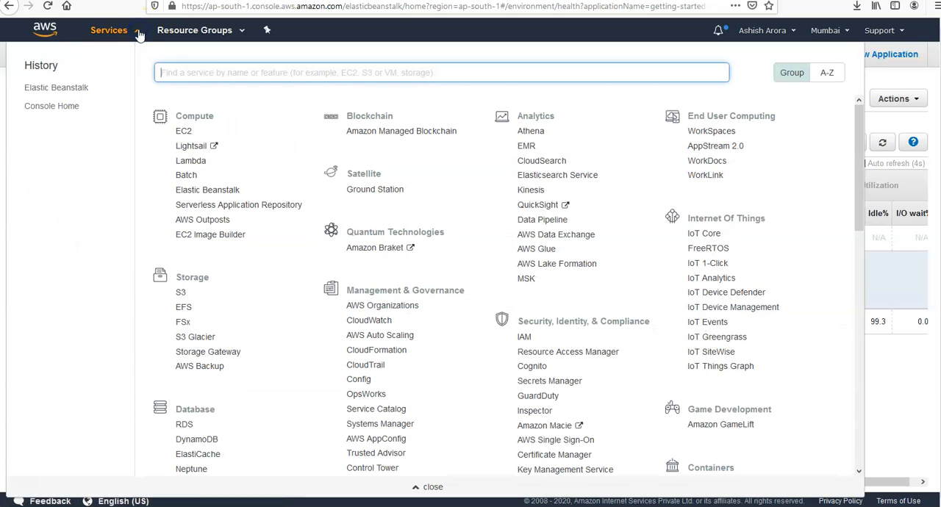
Open EC2 from the Services menu and go to its Instances list.
right_click(183, 130)
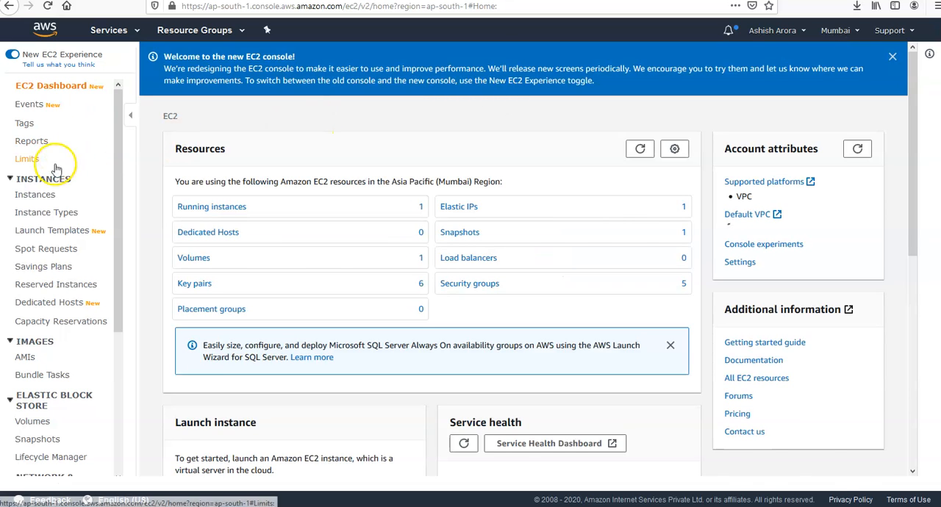
click(35, 198)
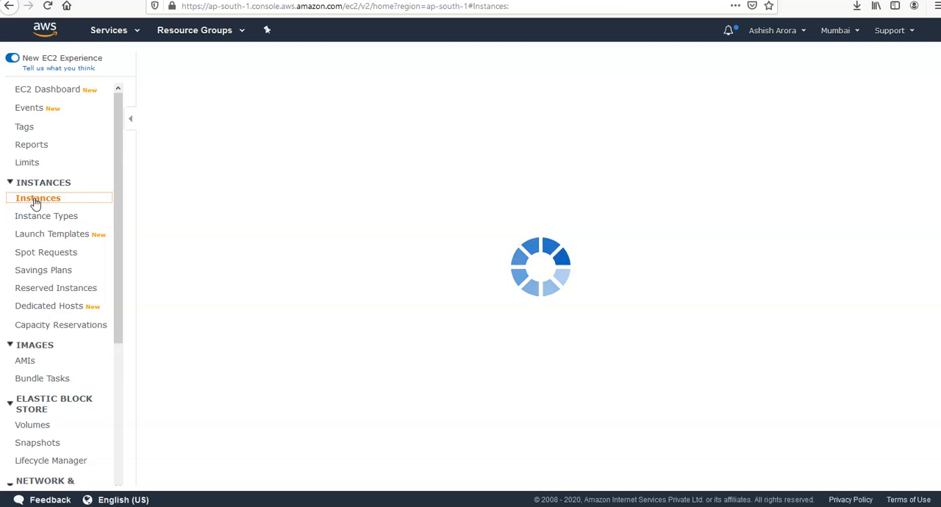
Review the running GettingStartedApp-env t2.micro instance and select its public IP.
click(38, 197)
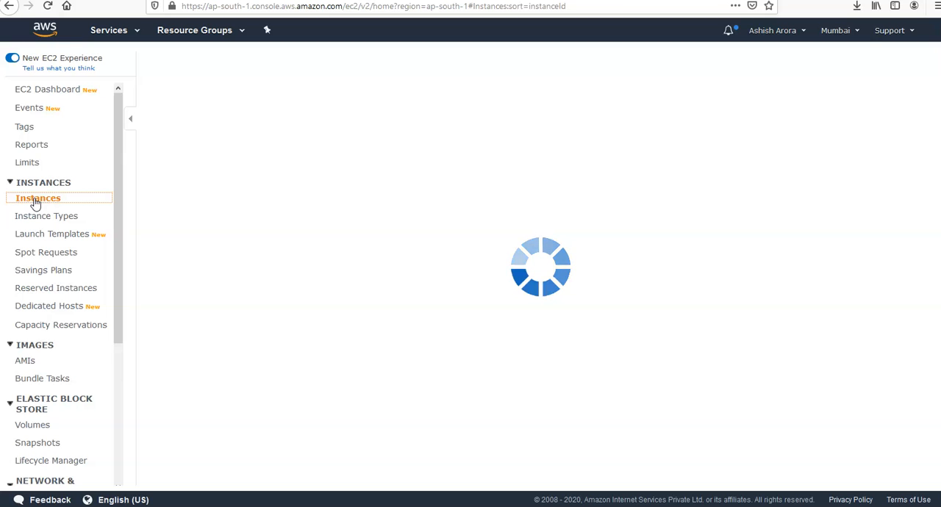
click(36, 198)
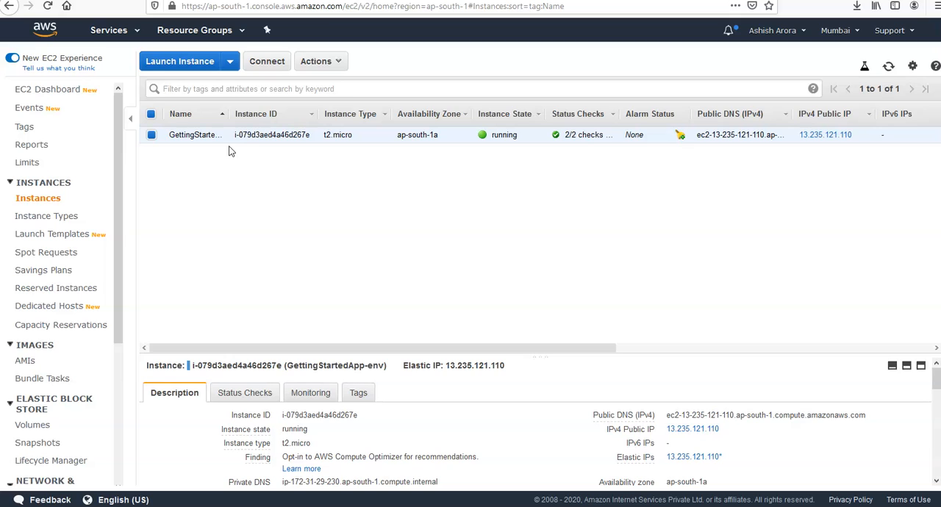
mouse_move(229, 139)
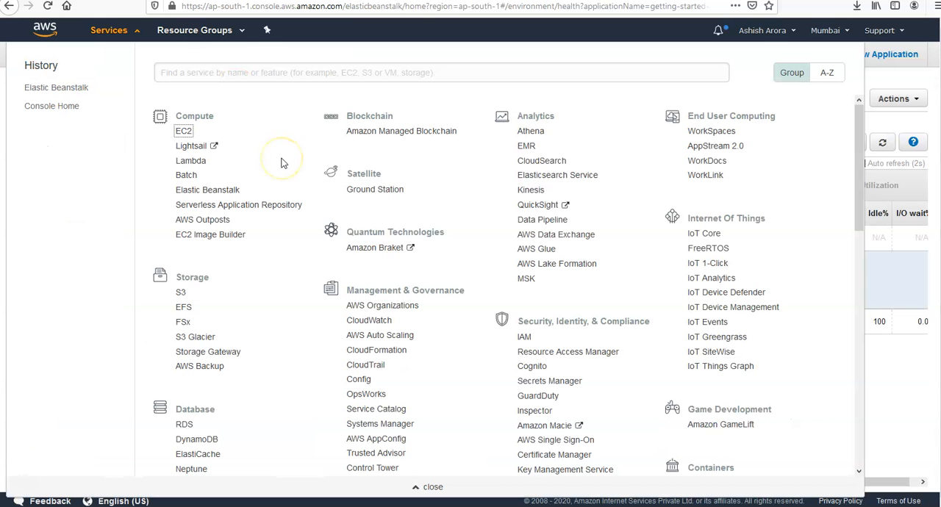
mouse_move(234, 37)
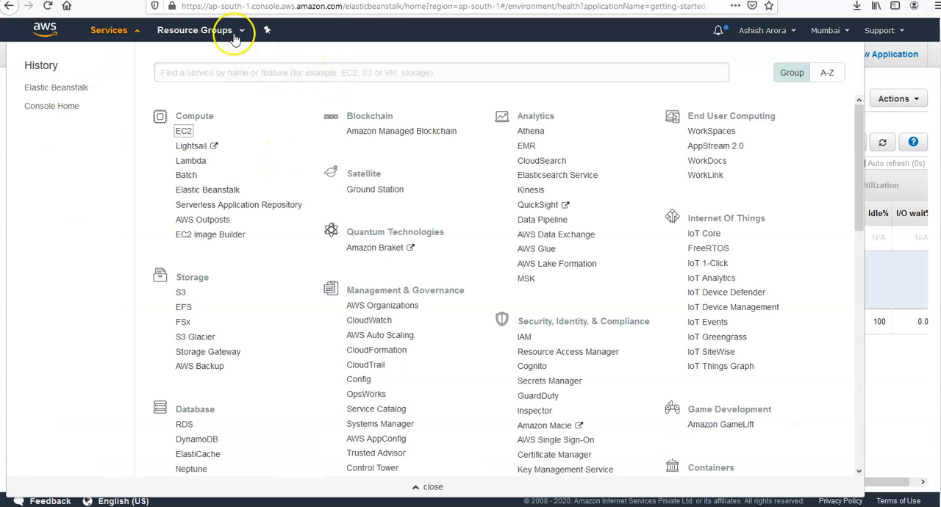
click(183, 130)
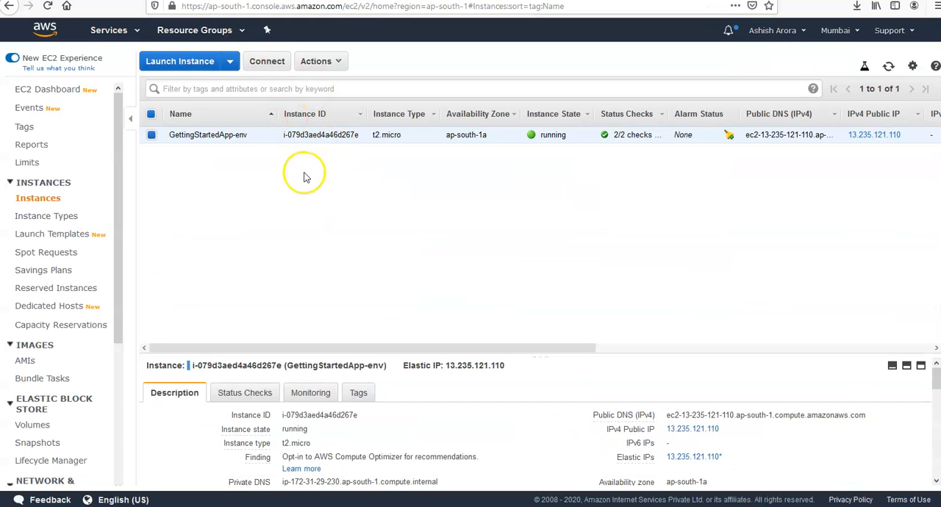
mouse_move(305, 178)
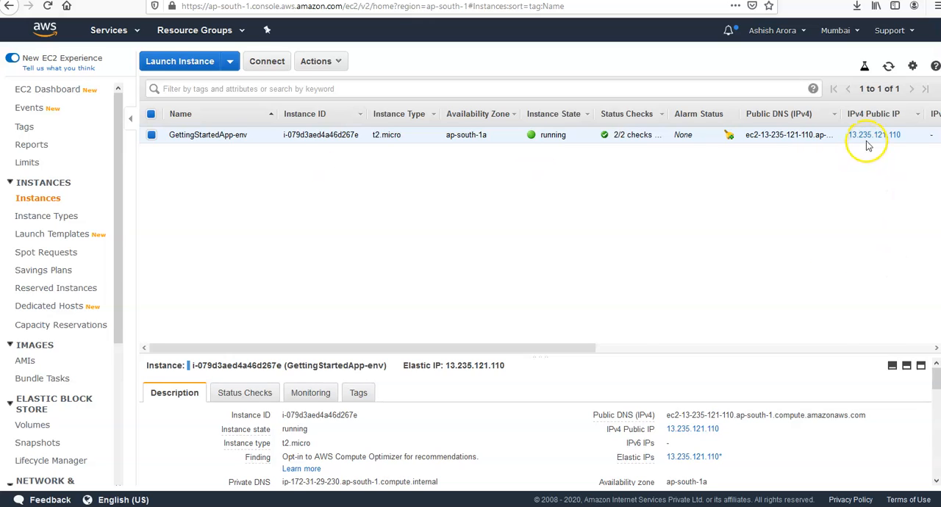
double_click(866, 135)
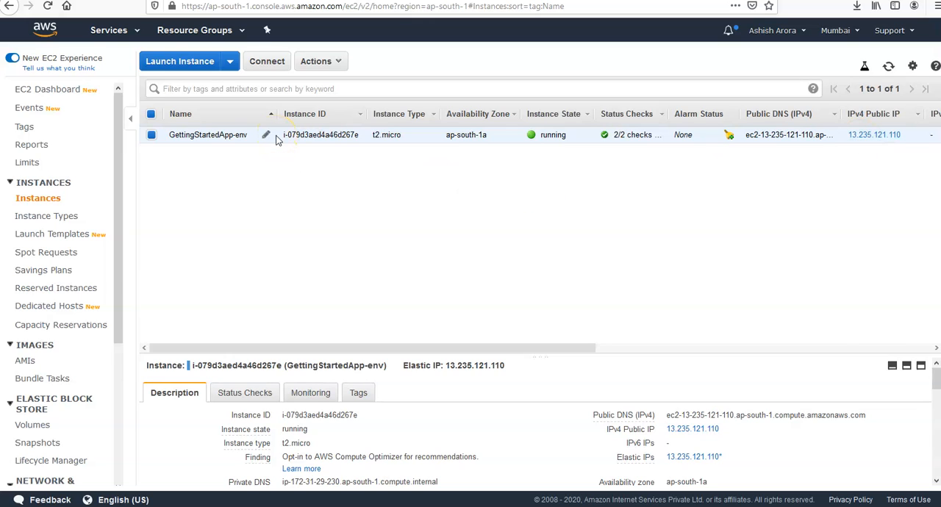
click(111, 29)
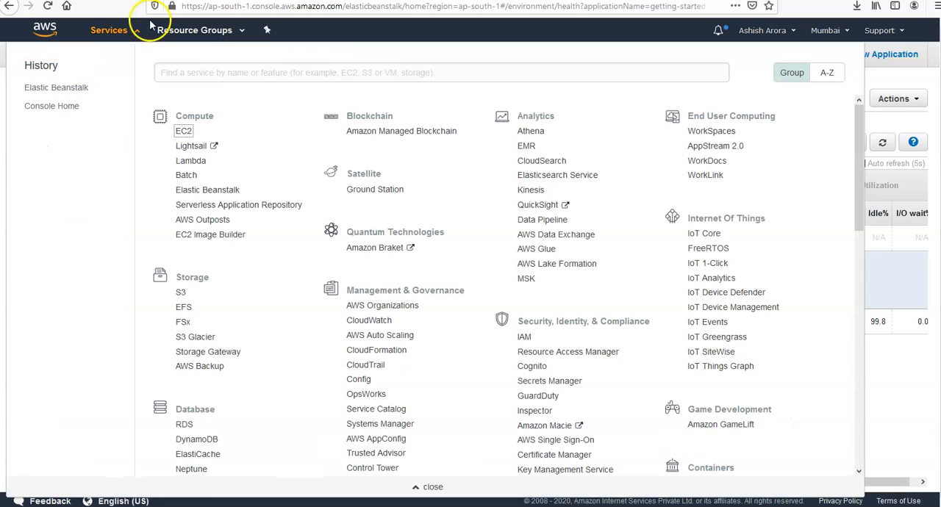
mouse_move(762, 141)
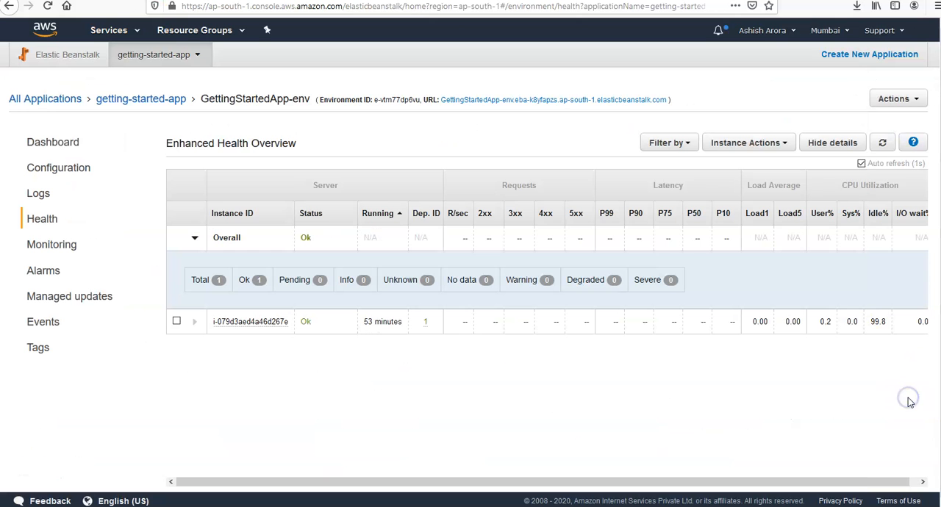
Open Monitoring showing 0.9% CPU, 165KB network in and 70KB out.
click(52, 244)
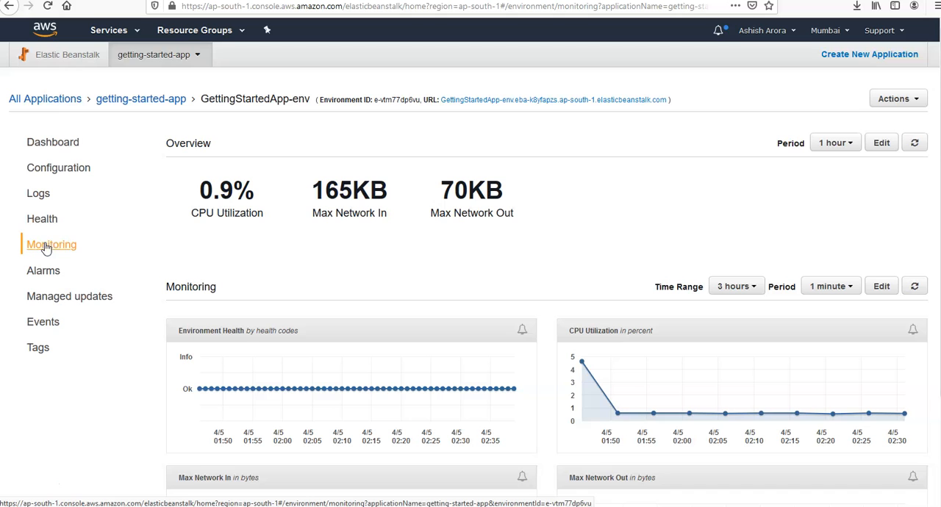
click(900, 97)
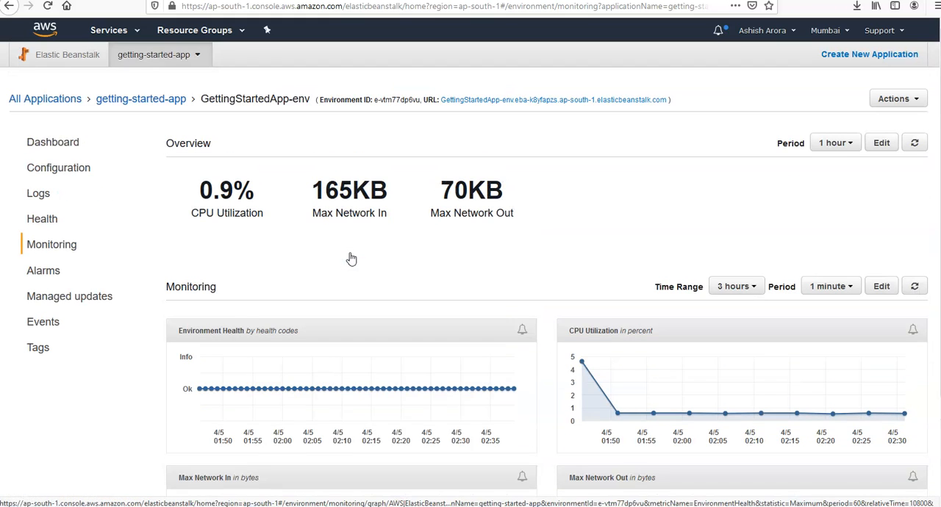
mouse_move(43, 270)
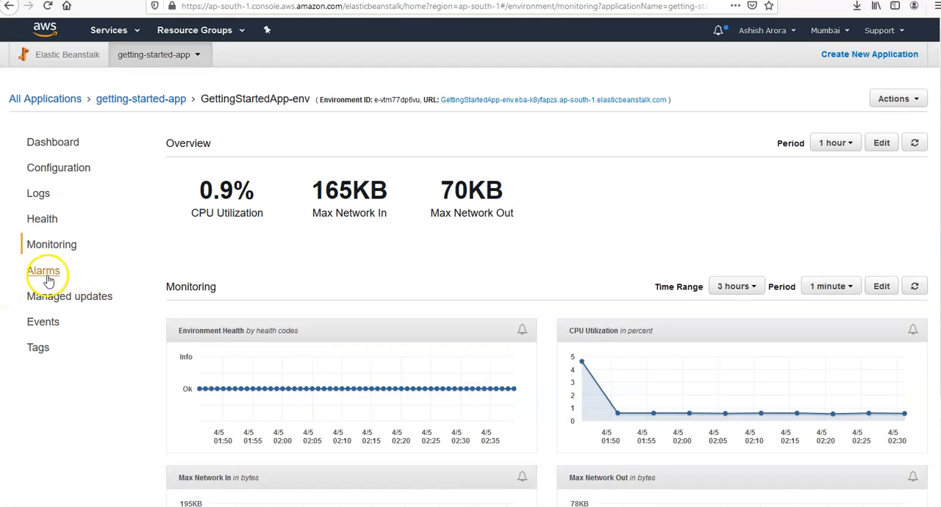
click(43, 271)
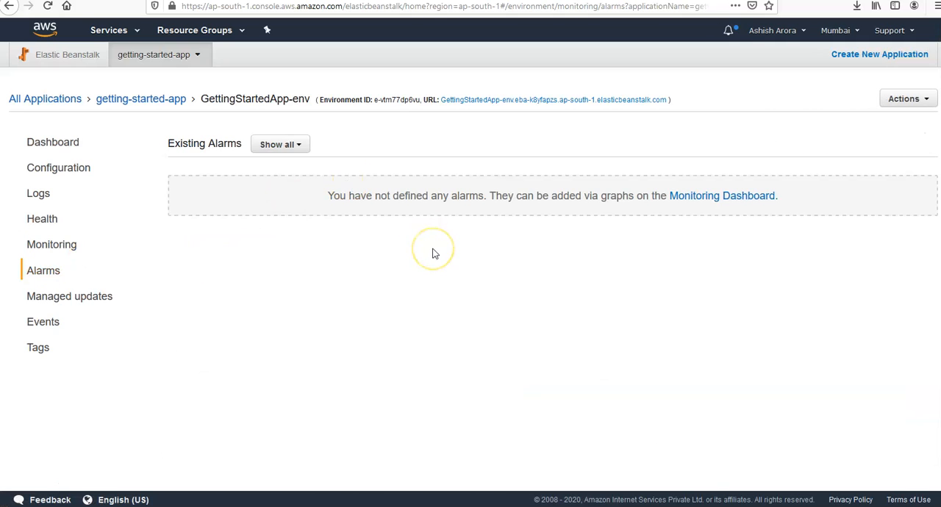
mouse_move(463, 208)
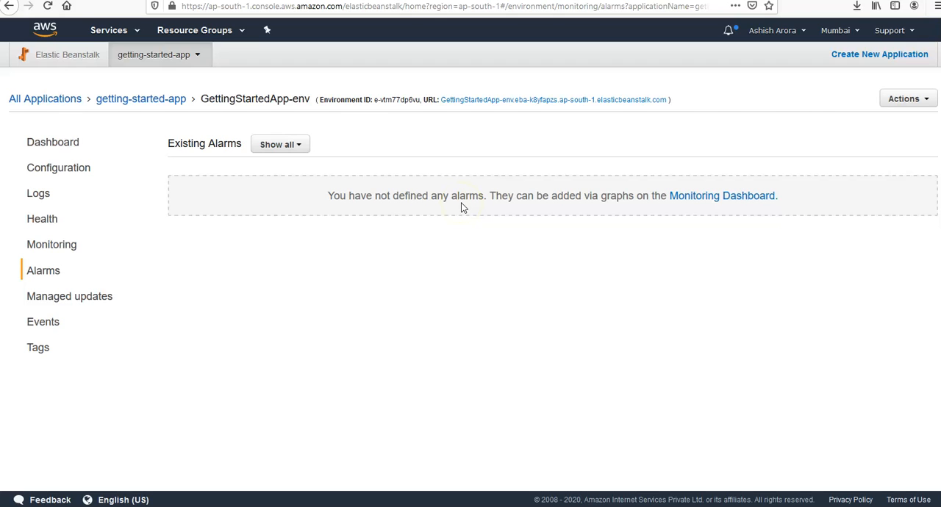
mouse_move(729, 200)
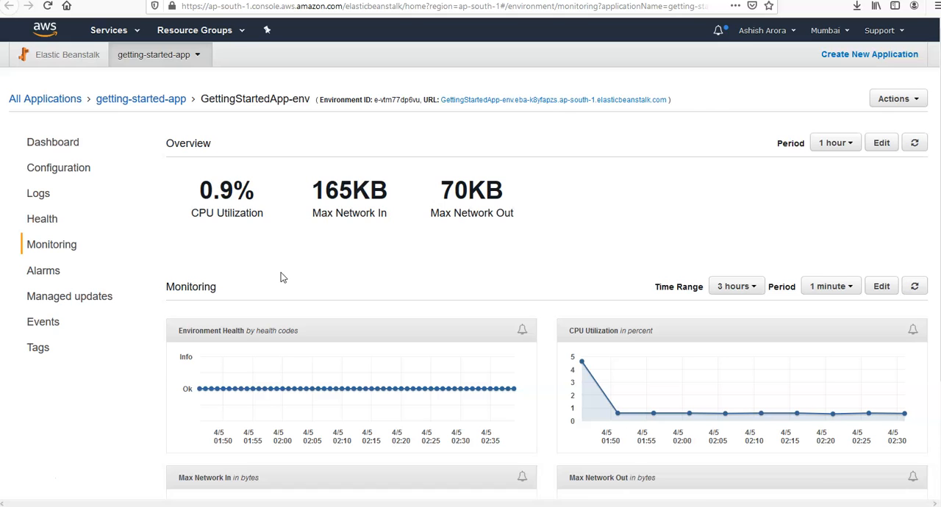
mouse_move(886, 142)
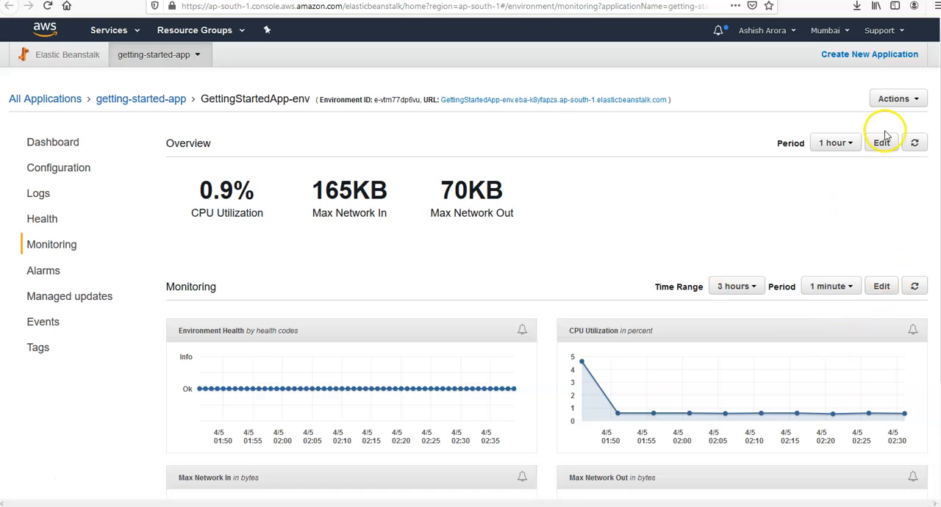
mouse_move(700, 231)
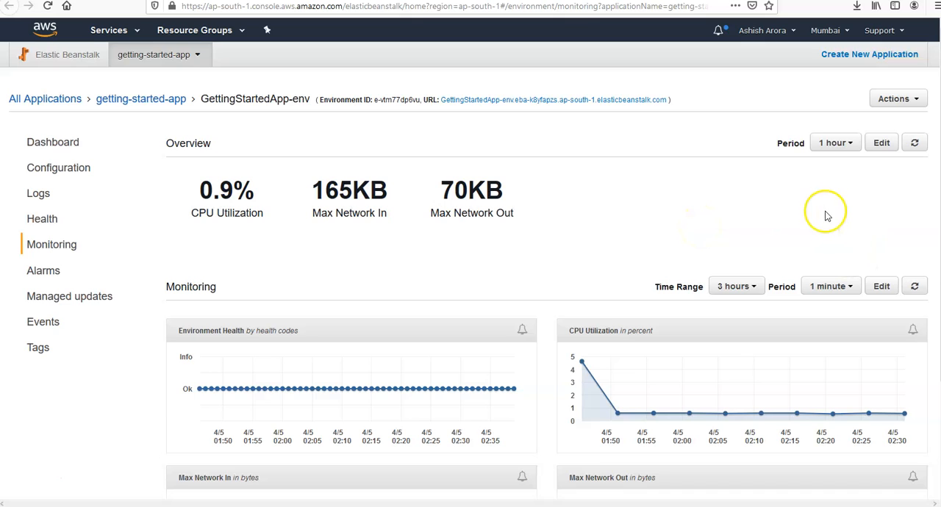
Start editing the monitoring Overview and scroll down the Add Overview form.
click(880, 142)
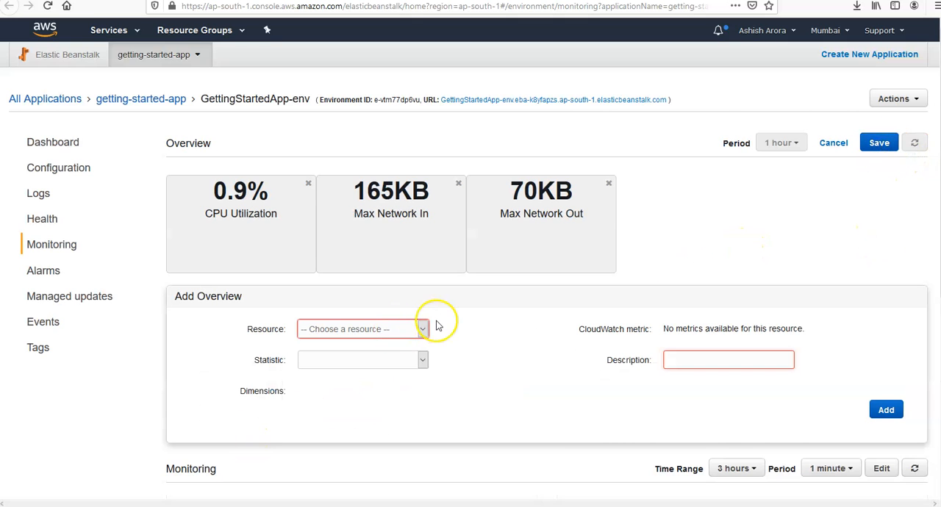
scroll(down, 3)
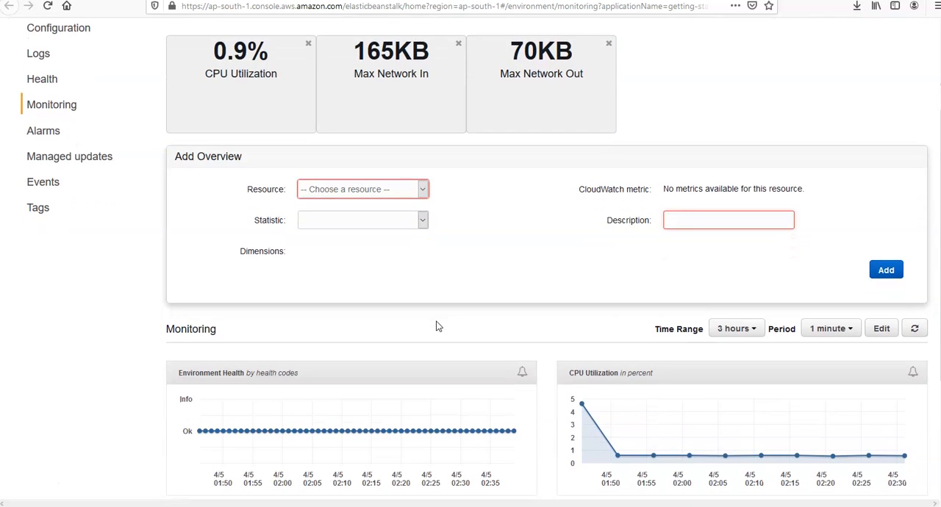
scroll(down, 3)
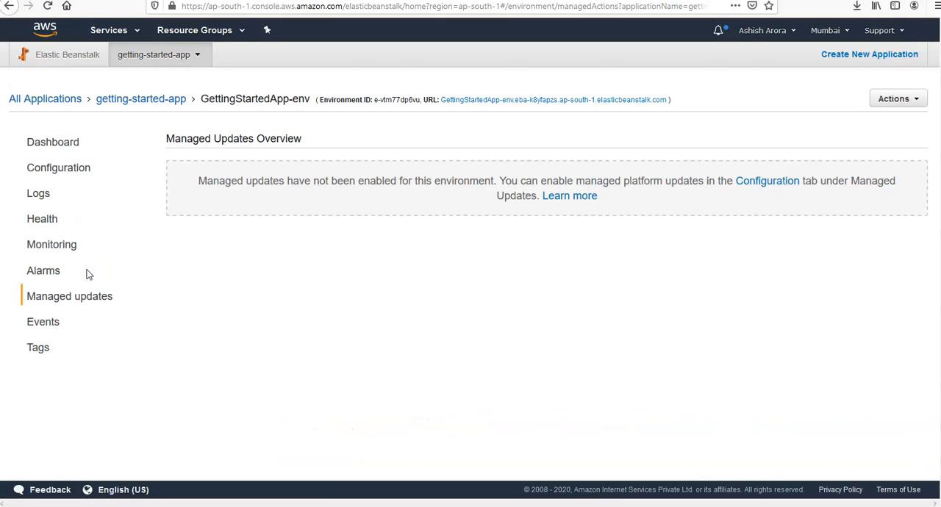
Pass through managed updates, then view GettingStartedApp-env's environment-id, environment-name and Name tags.
click(43, 322)
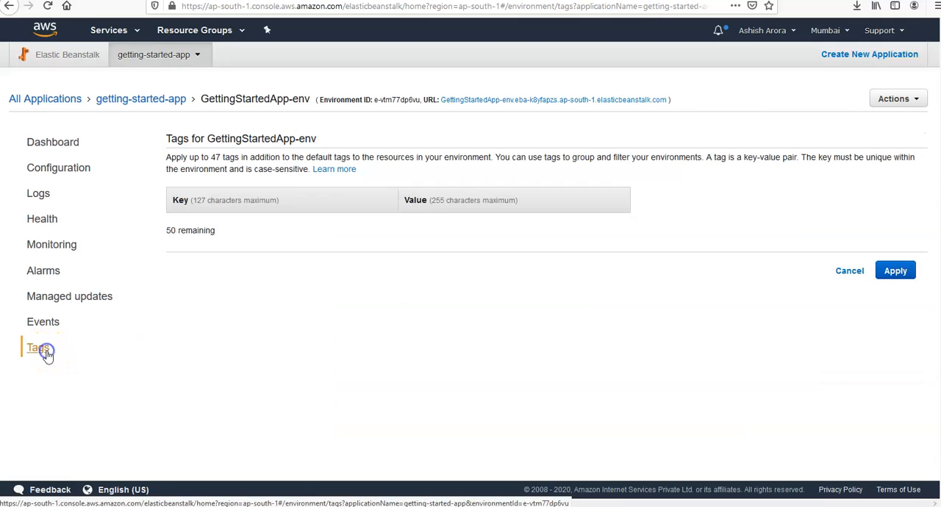
click(36, 351)
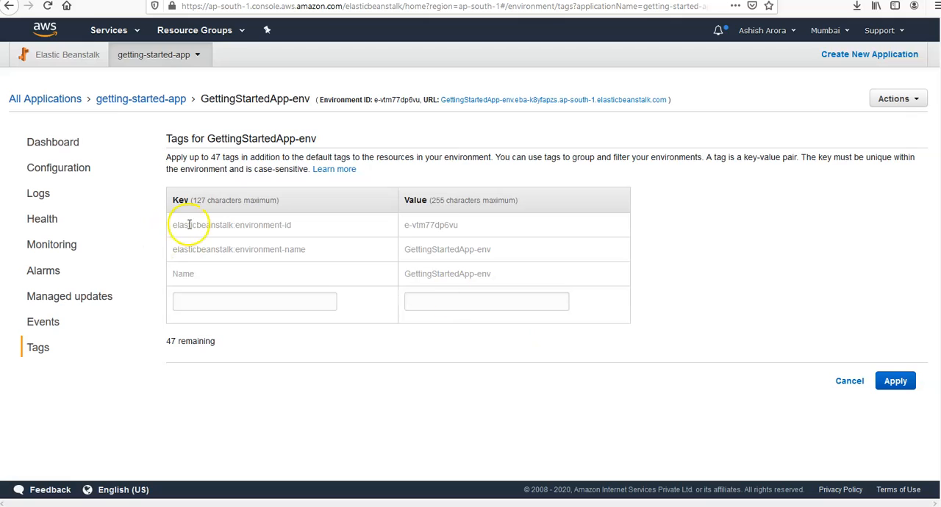